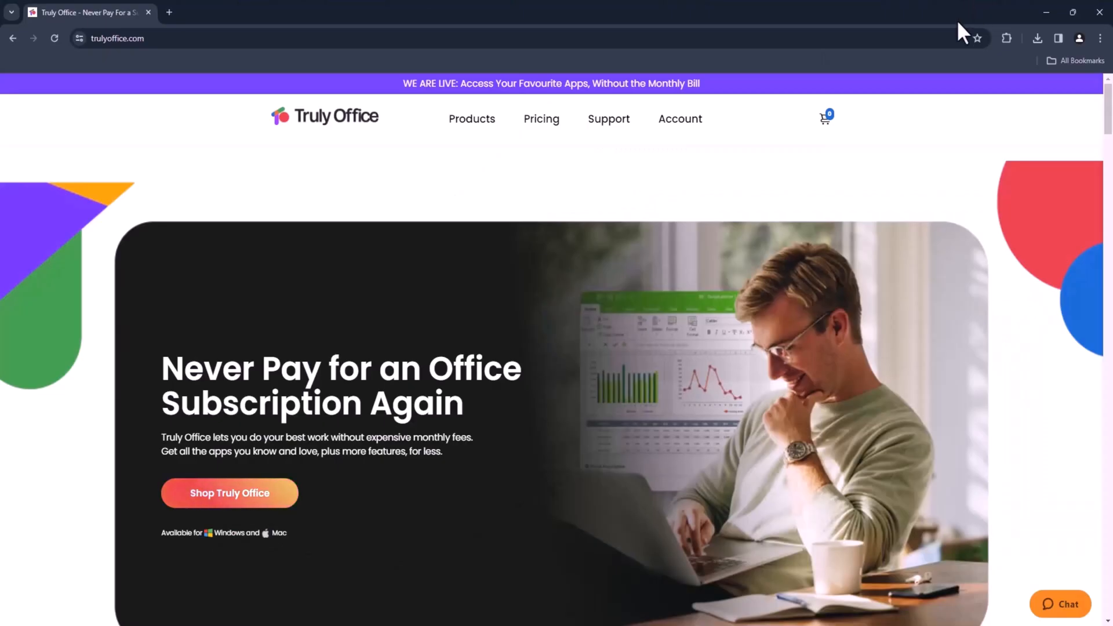
{"action": "mouse_move", "coordinate": [348, 139]}
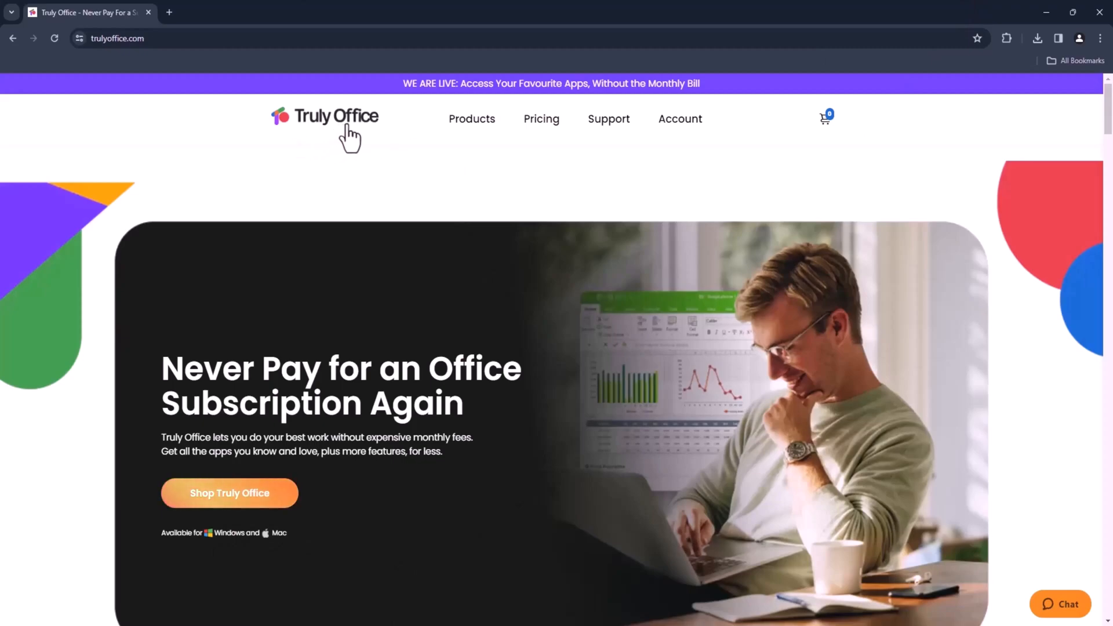
{"action": "mouse_move", "coordinate": [309, 281]}
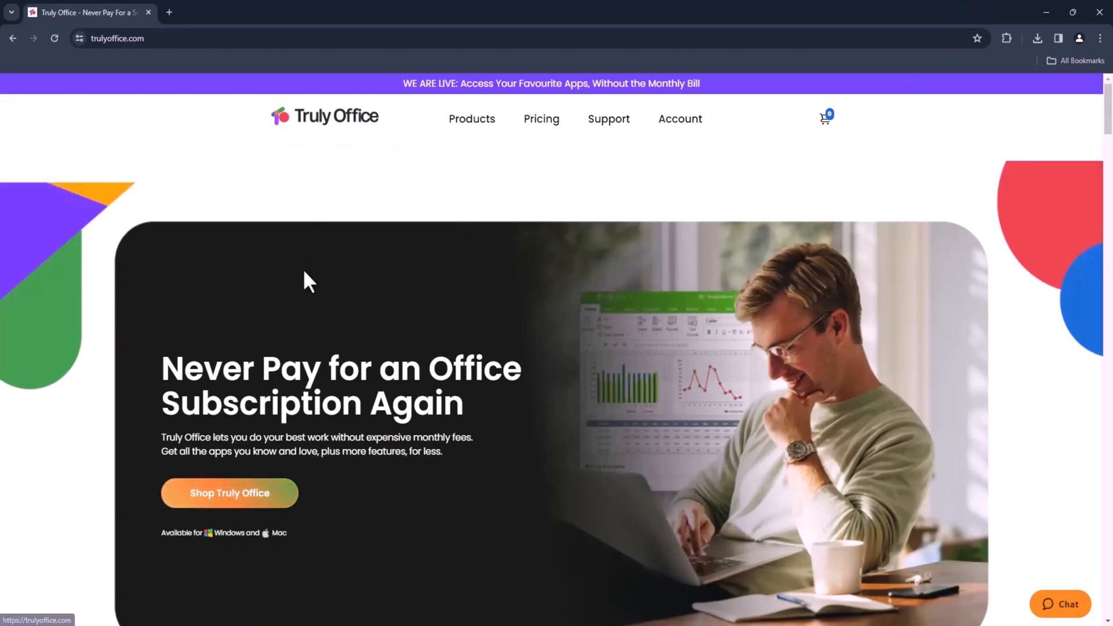
{"action": "mouse_move", "coordinate": [192, 522]}
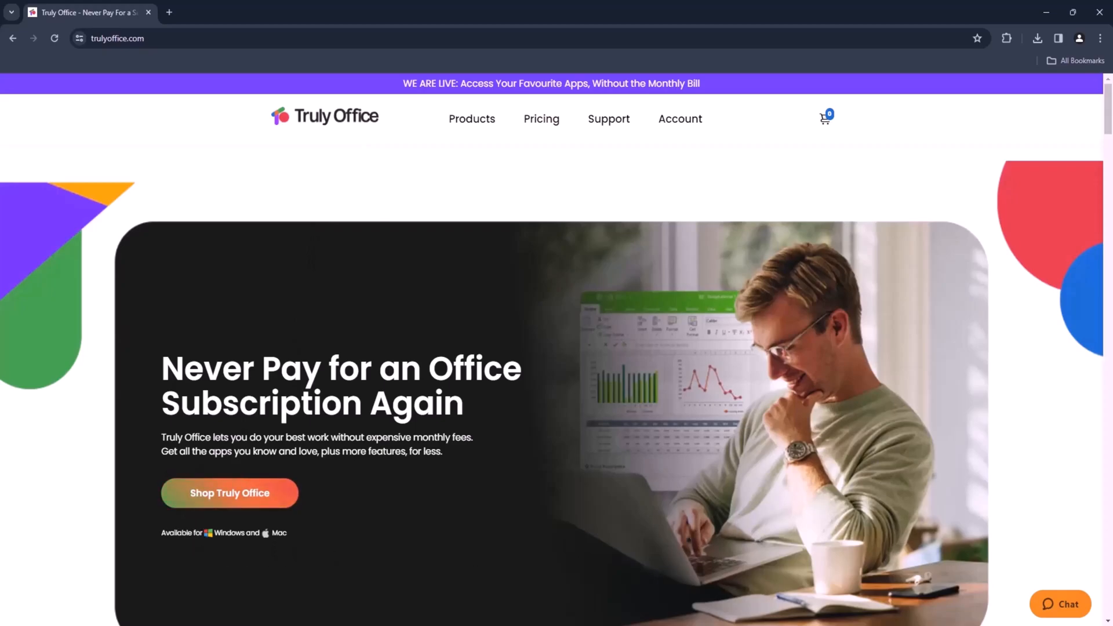
Step: Scroll the homepage down to the Truly Word, Sheets, Slides and Cloud app icons
{"action": "scroll", "scroll_direction": "down", "scroll_amount": 3}
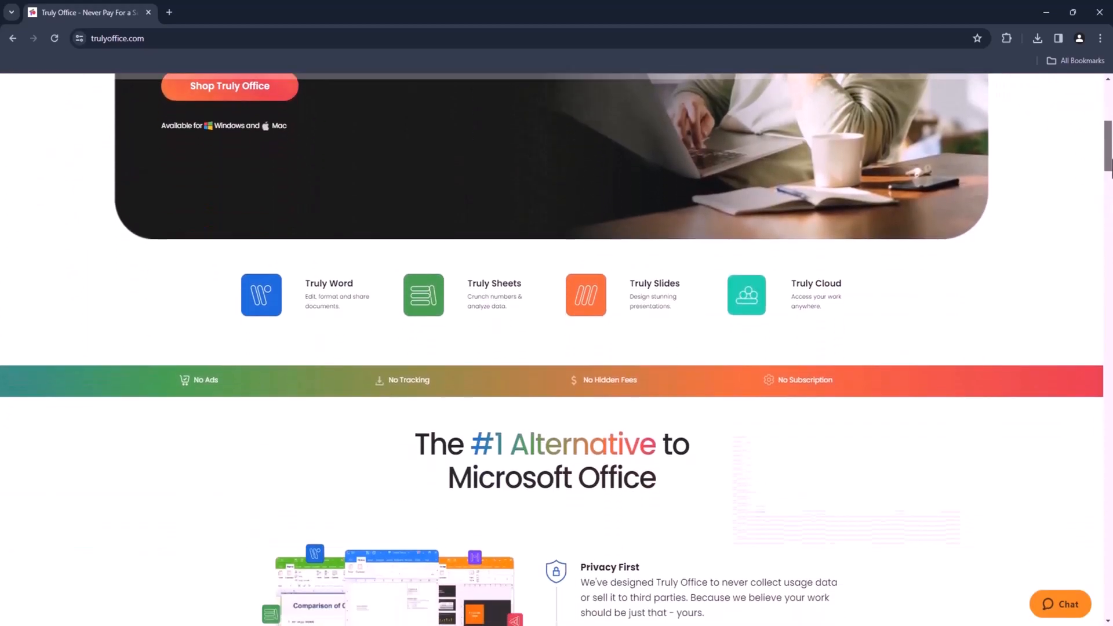
{"action": "scroll", "scroll_direction": "down", "scroll_amount": 3}
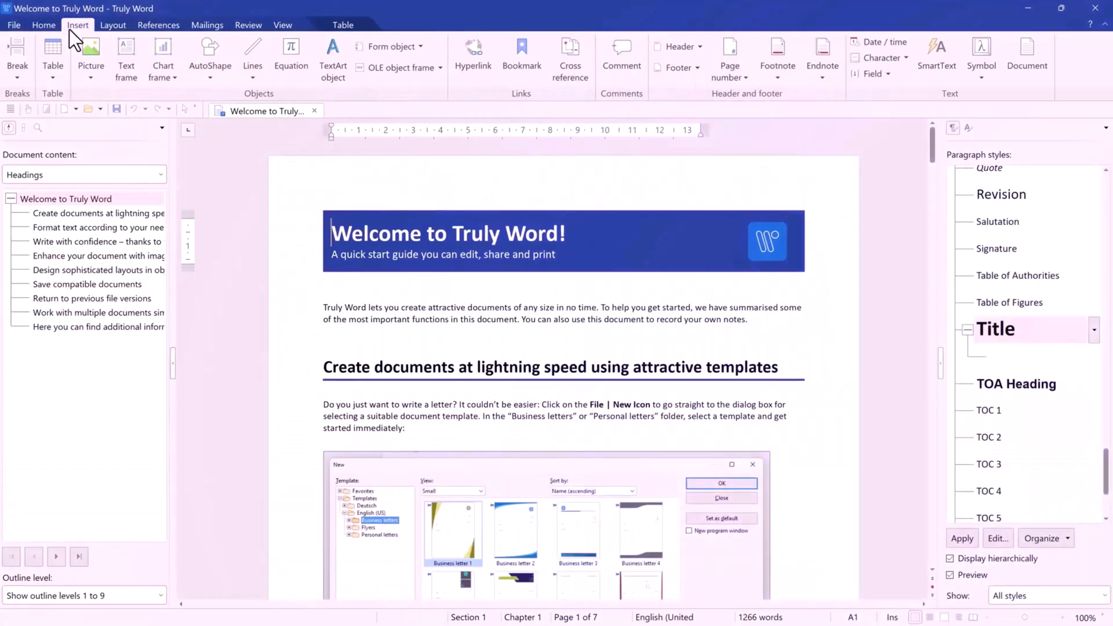
{"action": "mouse_move", "coordinate": [132, 47]}
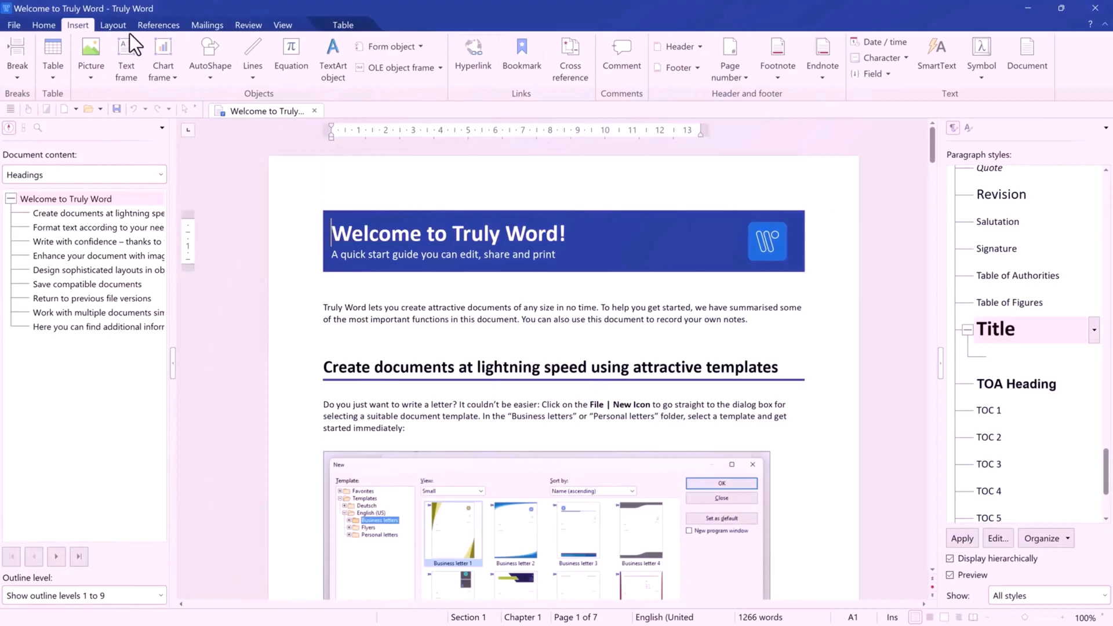
Step: Browse the Layout, Mailings, Review and View ribbon tabs in Truly Word
{"action": "left_click", "coordinate": [112, 25]}
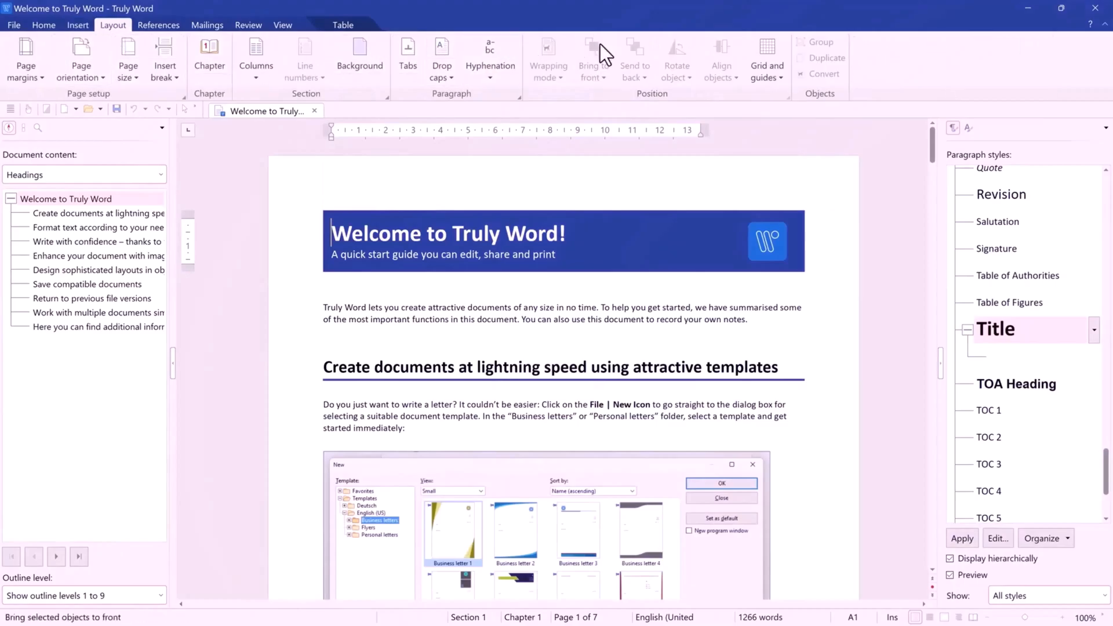
{"action": "mouse_move", "coordinate": [165, 57]}
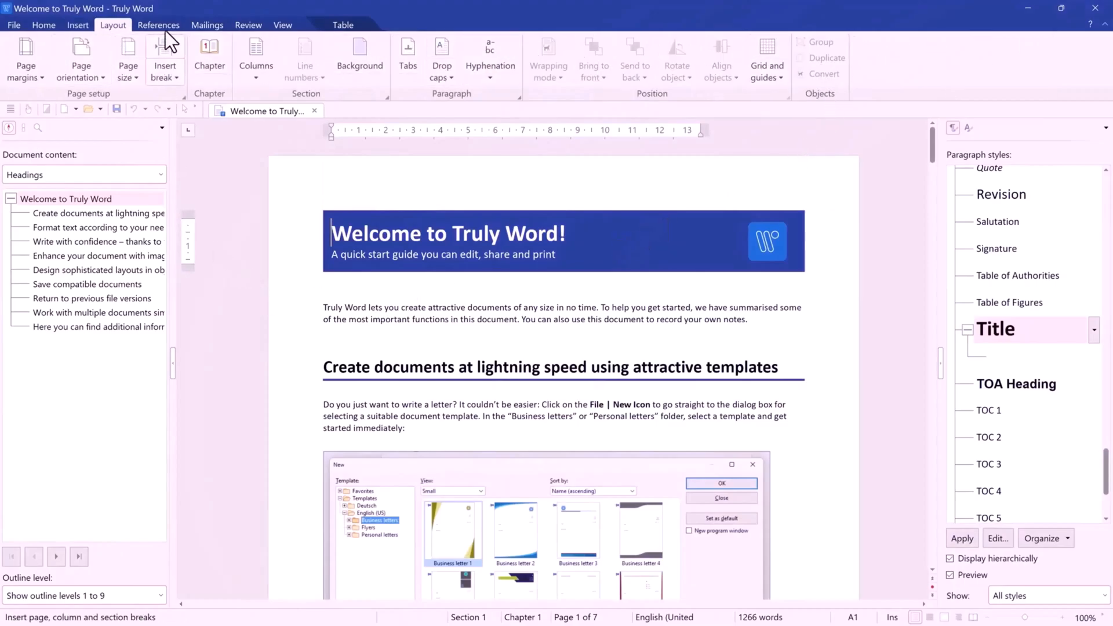
{"action": "left_click", "coordinate": [206, 24]}
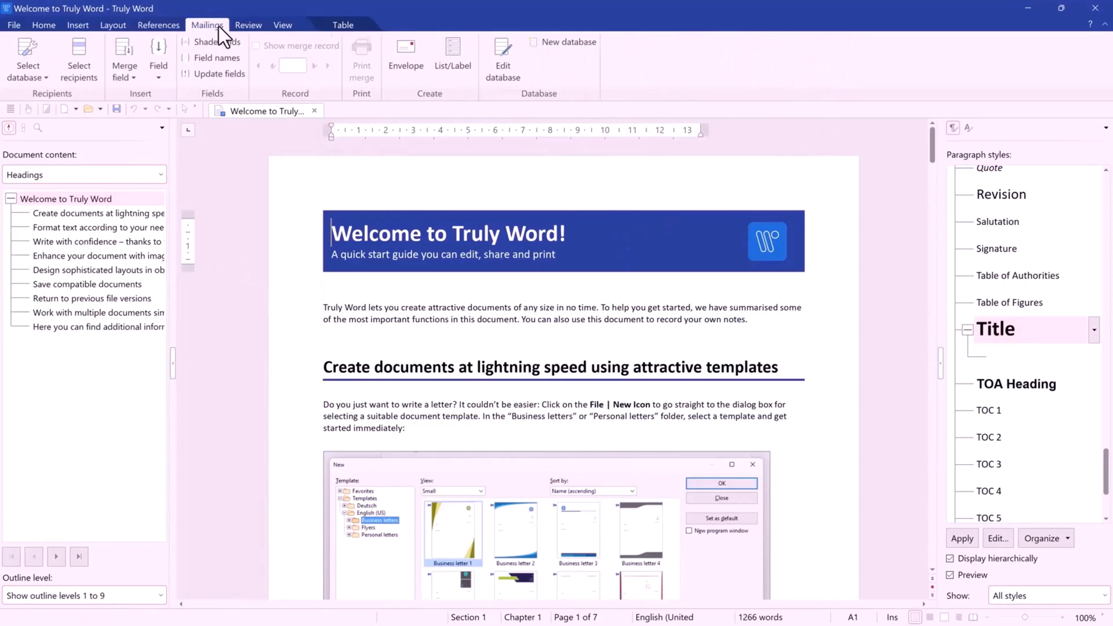
{"action": "left_click", "coordinate": [248, 25]}
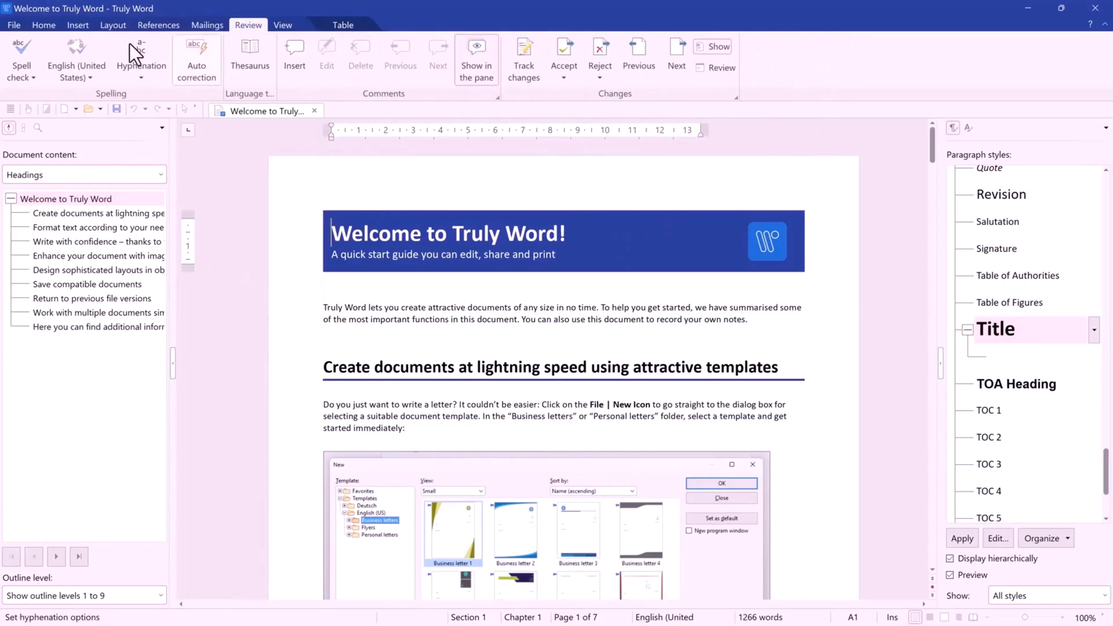
{"action": "left_click", "coordinate": [282, 25]}
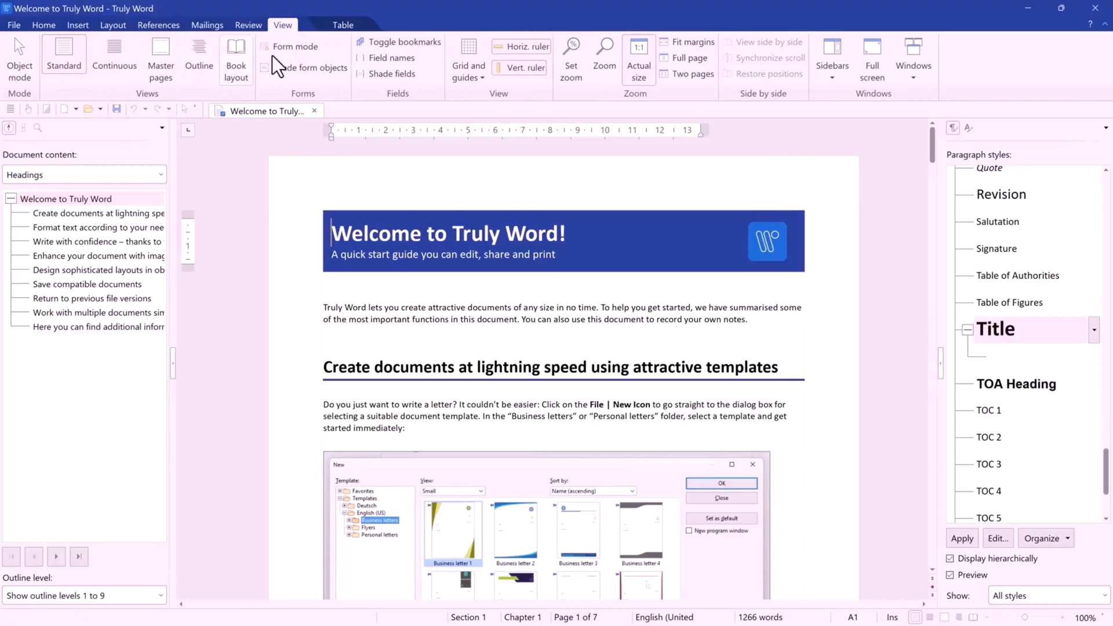
{"action": "mouse_move", "coordinate": [323, 67]}
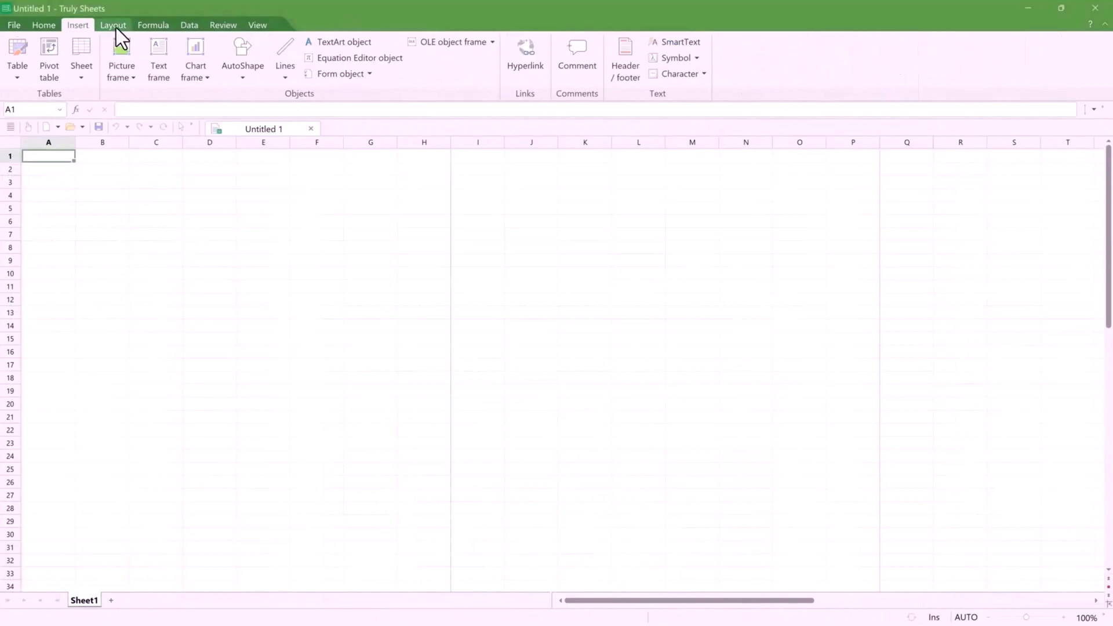
Step: Show the Formula ribbon tools and the More functions list in the blank workbook
{"action": "left_click", "coordinate": [152, 25]}
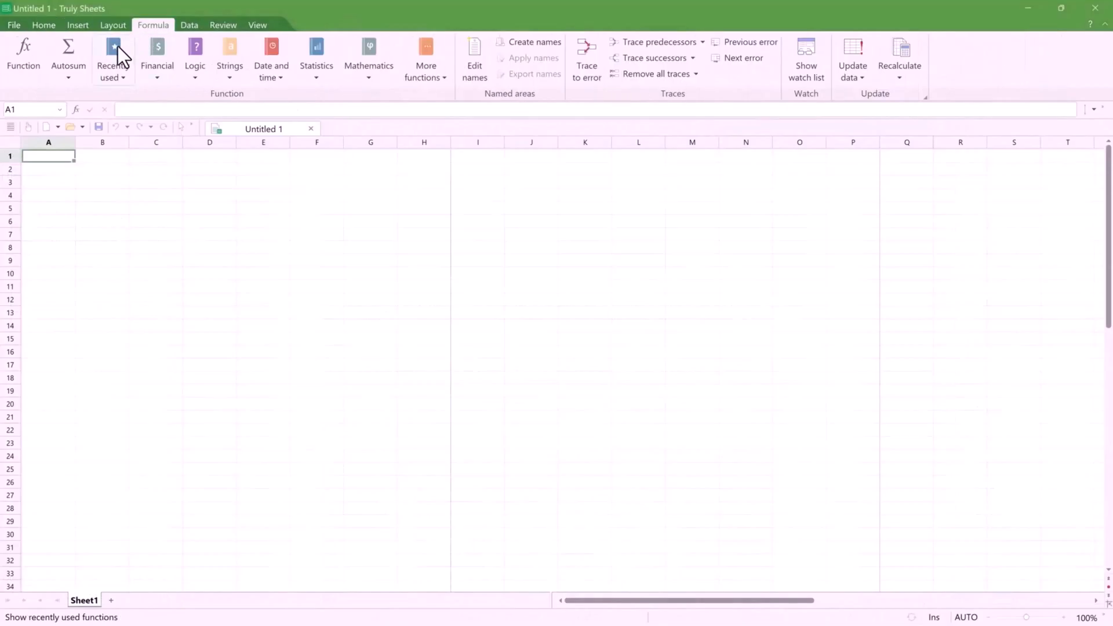
{"action": "mouse_move", "coordinate": [424, 58]}
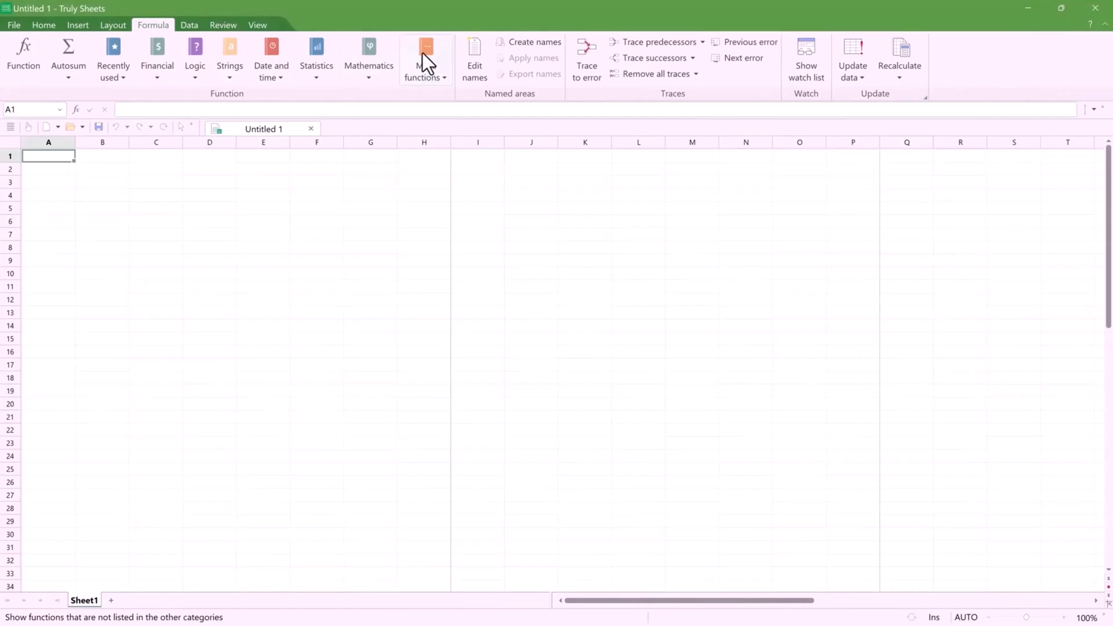
{"action": "left_click", "coordinate": [368, 57]}
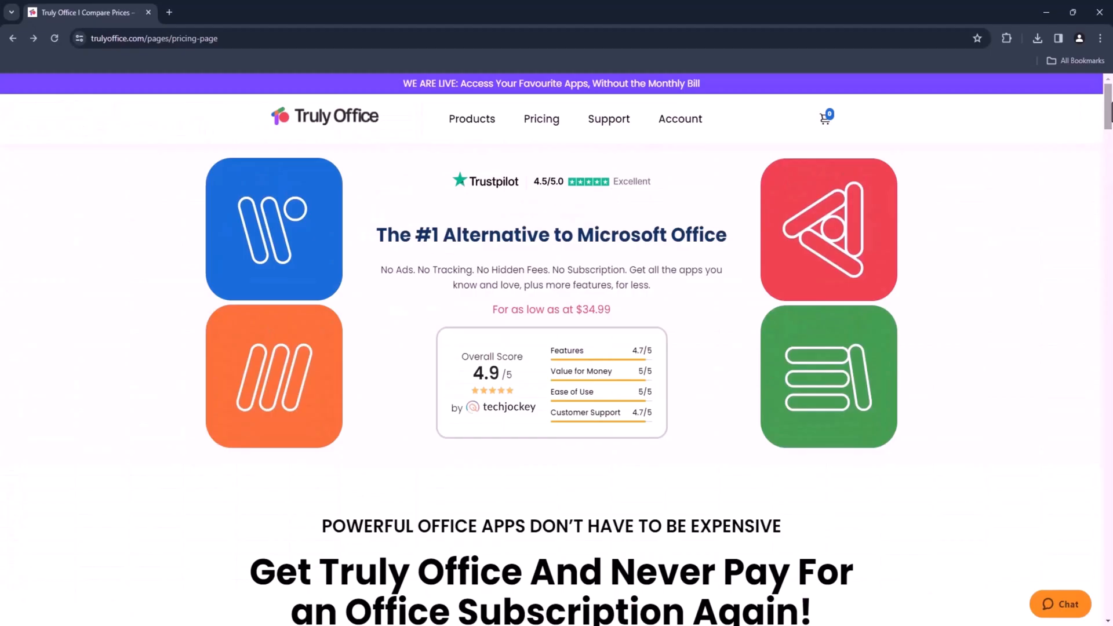
Step: Scroll to the licenses and check out the $49.99 Family Lifetime License
{"action": "scroll", "scroll_direction": "down", "scroll_amount": 3}
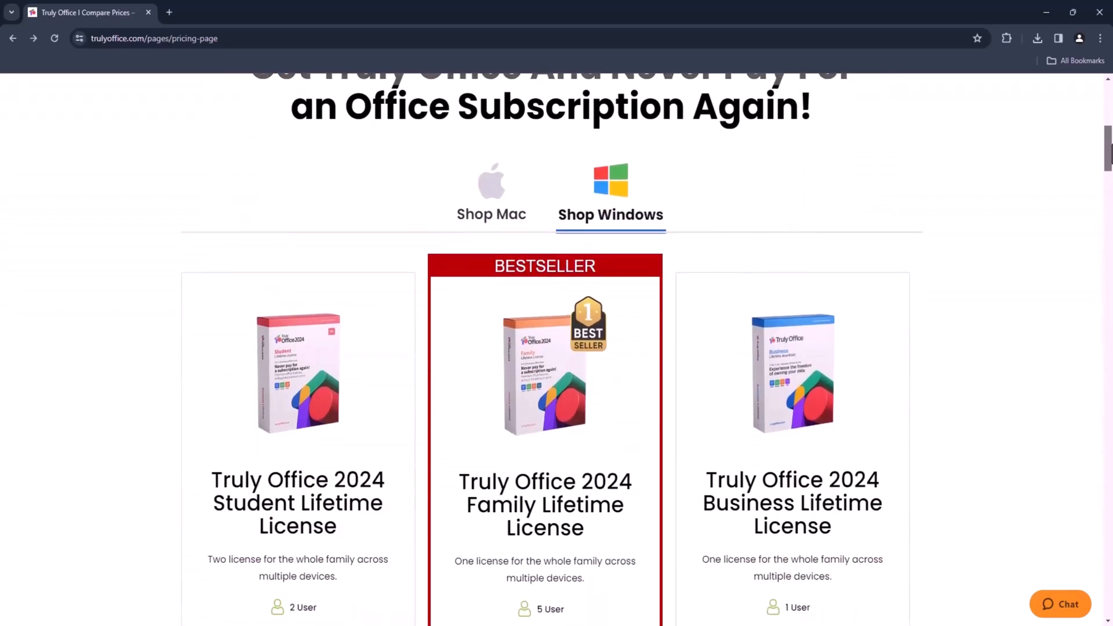
{"action": "scroll", "scroll_direction": "down", "scroll_amount": 3}
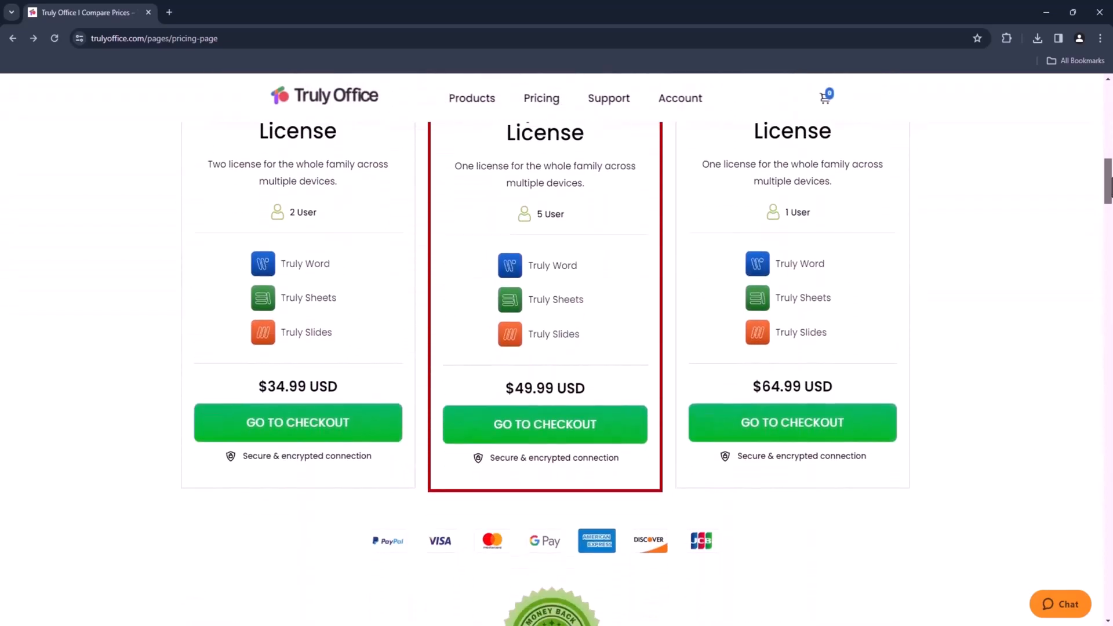
{"action": "scroll", "scroll_direction": "down", "scroll_amount": 3}
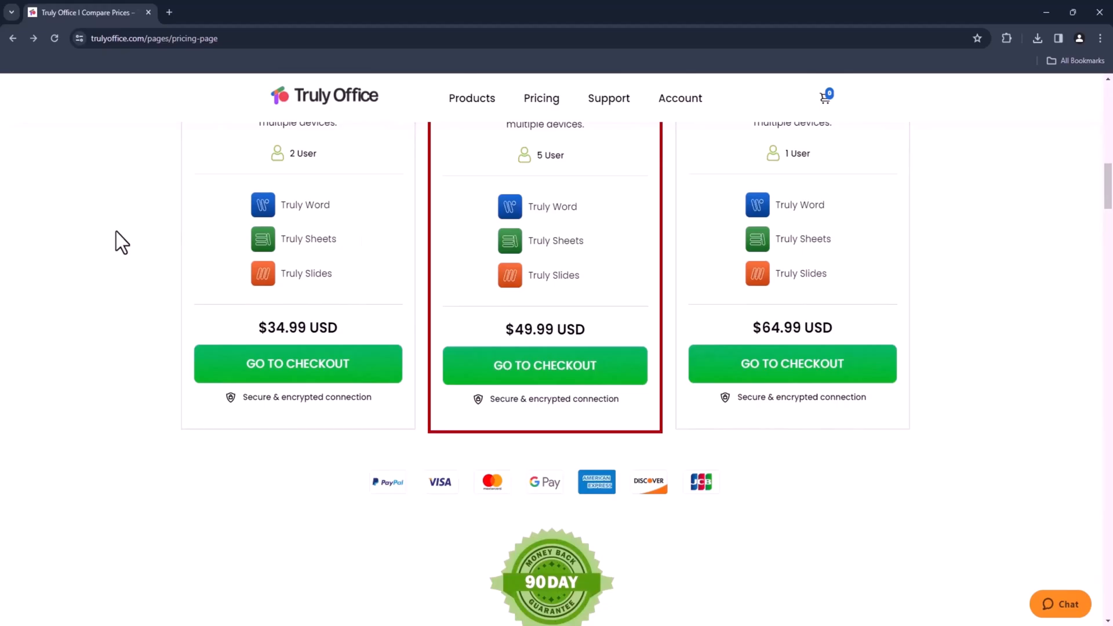
{"action": "left_click", "coordinate": [544, 365]}
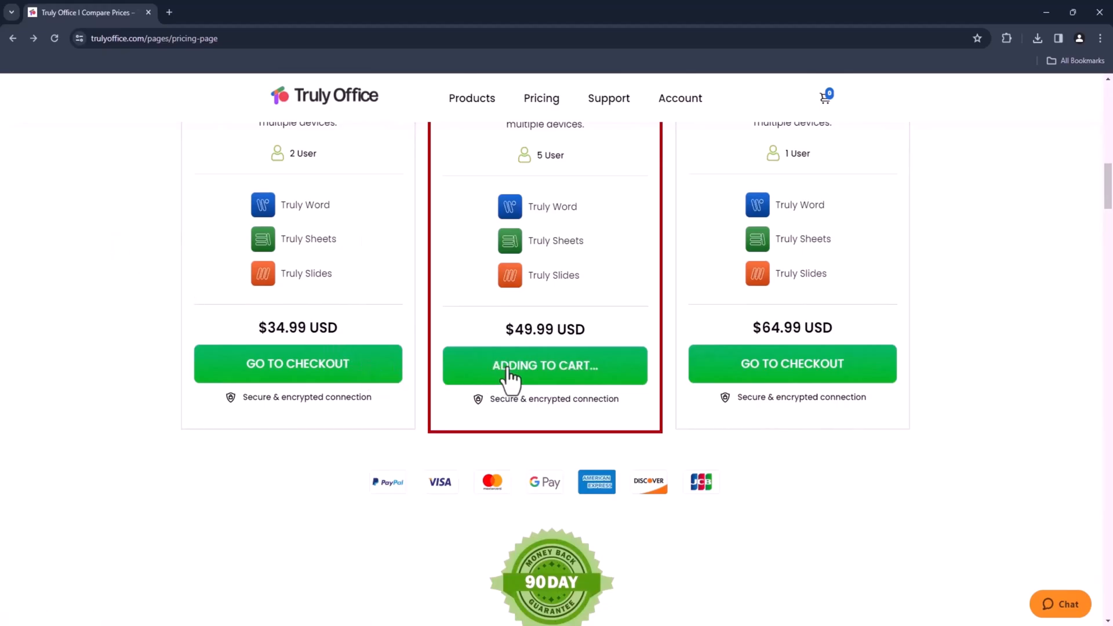
Step: Enter discount code Techify15 and apply it to the Family Lifetime License order
{"action": "left_click", "coordinate": [544, 366]}
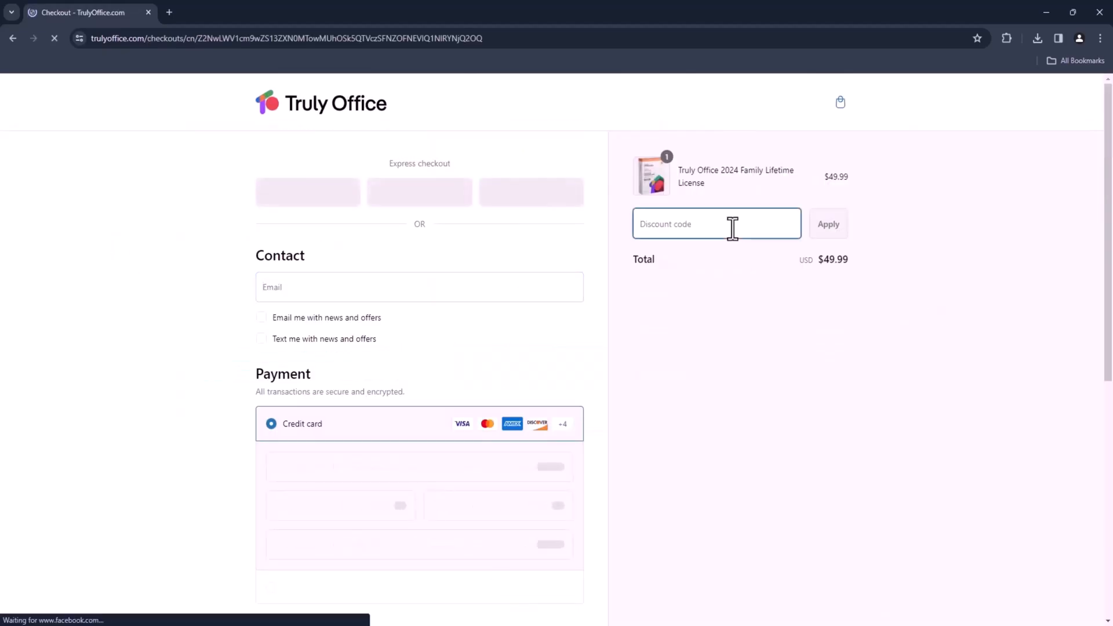
{"action": "type", "text": "Tech"}
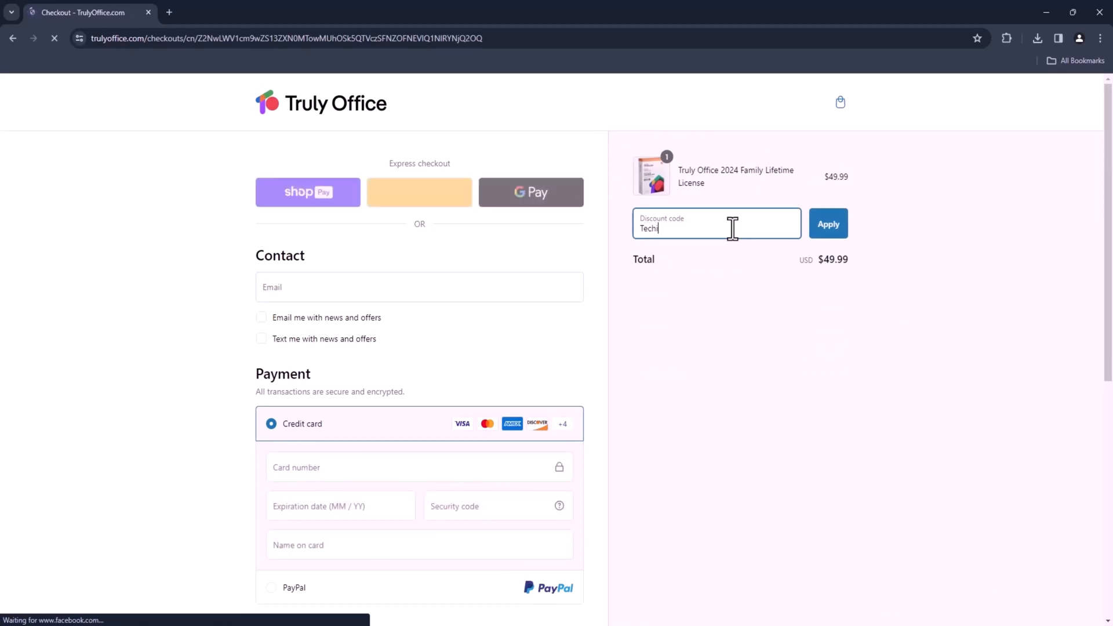
{"action": "type", "text": "ify15"}
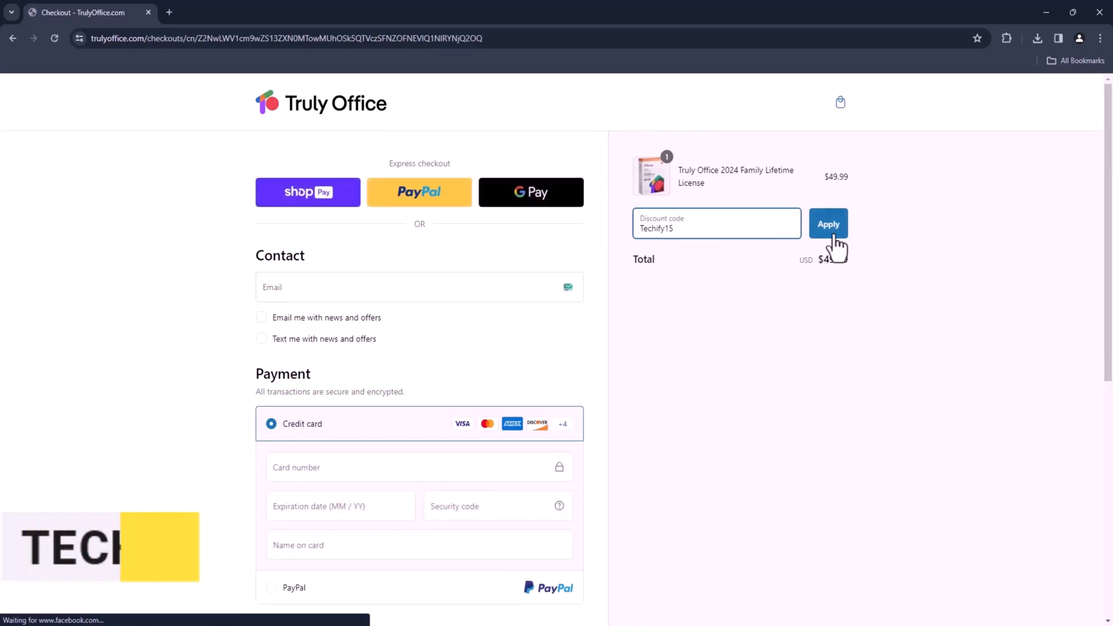
{"action": "left_click", "coordinate": [828, 224]}
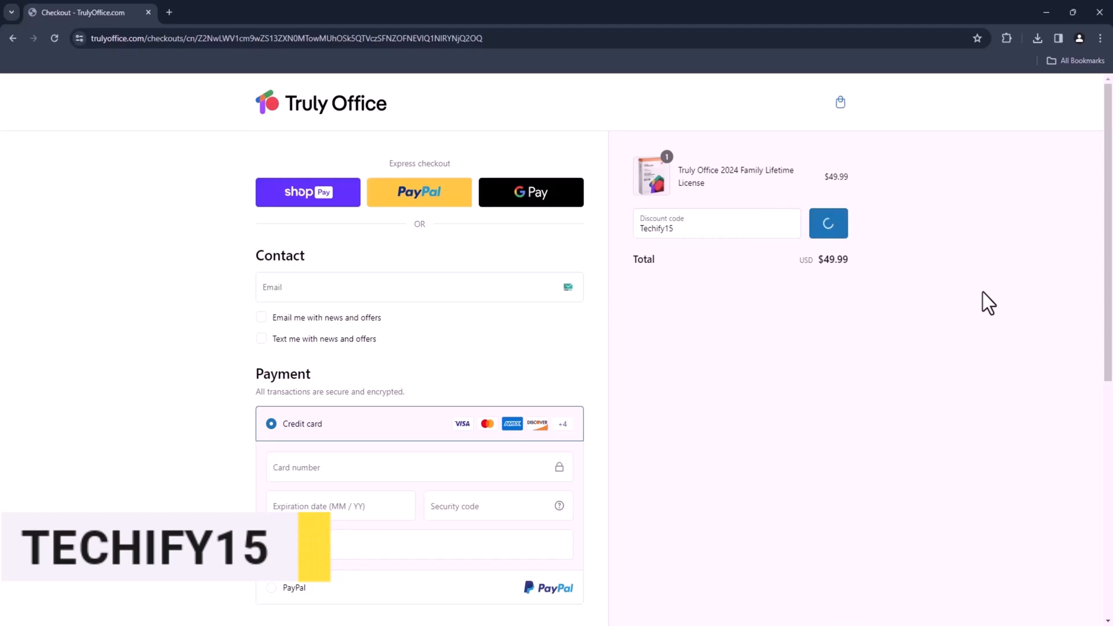
{"action": "left_click", "coordinate": [827, 223]}
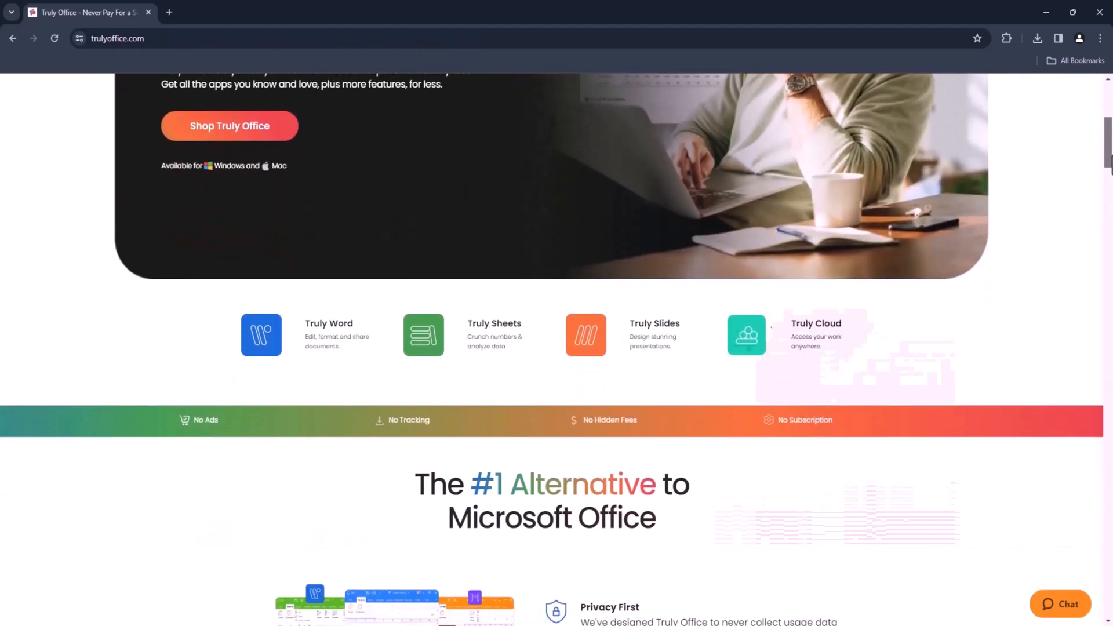
Step: Scroll the homepage past the privacy and interface features to Truly Bestsellers
{"action": "scroll", "scroll_direction": "down", "scroll_amount": 3}
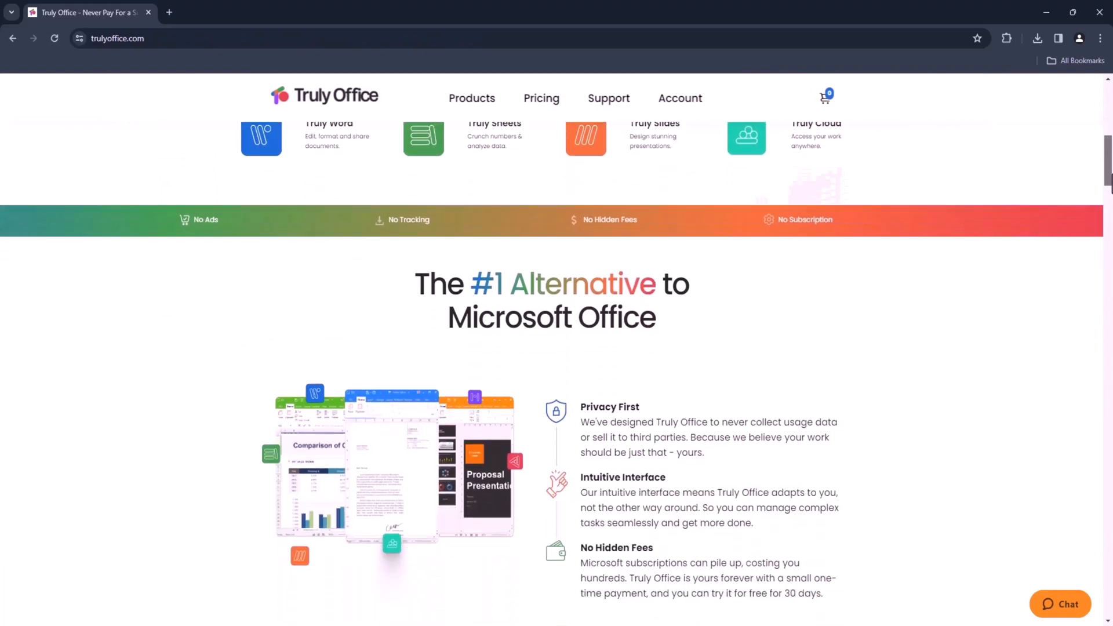
{"action": "scroll", "scroll_direction": "down", "scroll_amount": 3}
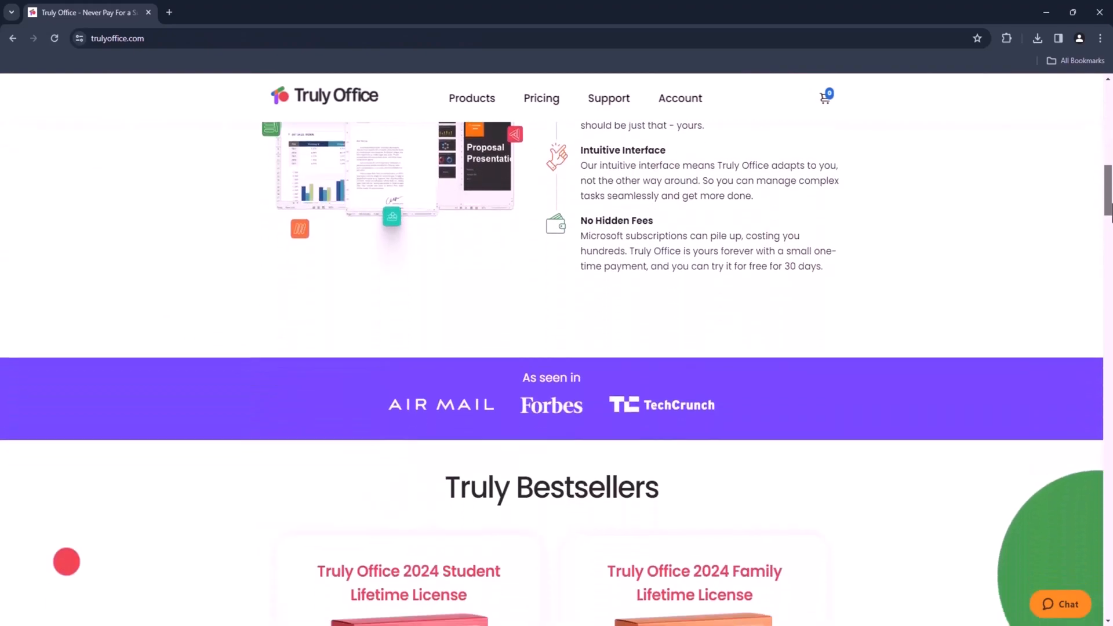